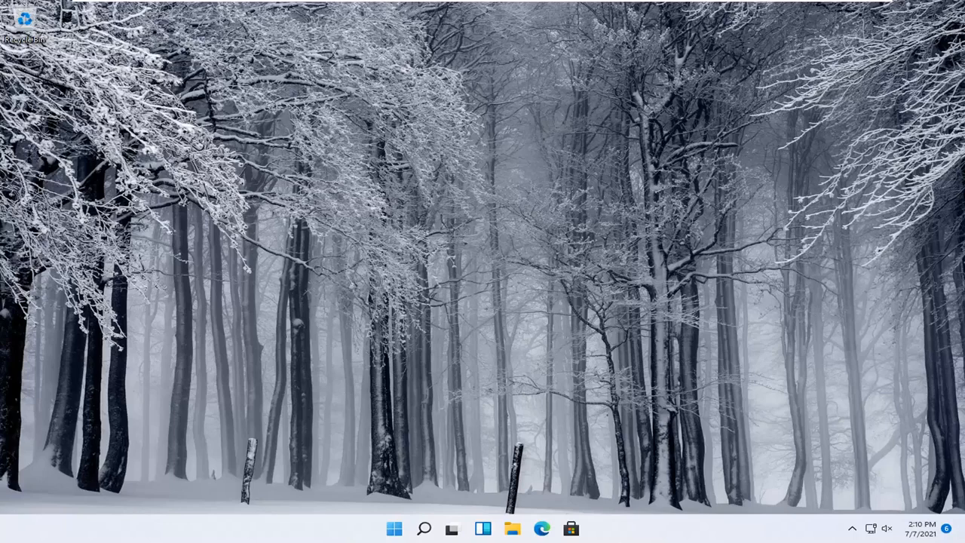
{"action": "mouse_move", "coordinate": [561, 292]}
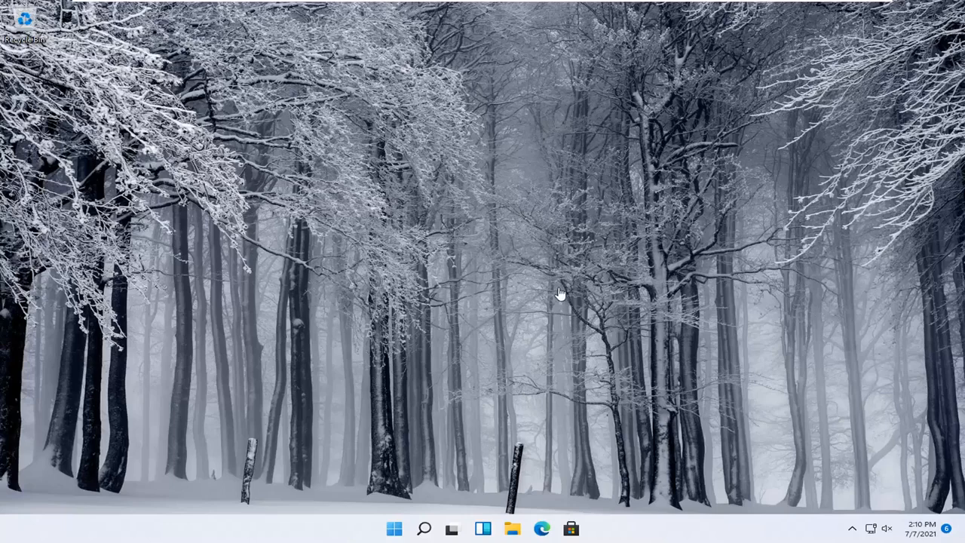
{"action": "mouse_move", "coordinate": [501, 374]}
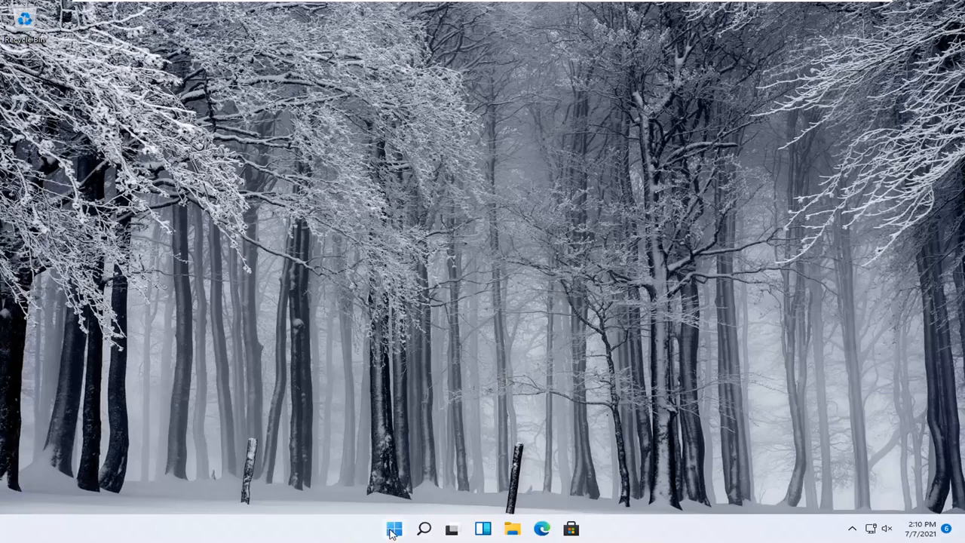
Reach the Printers & scanners page under Bluetooth & devices from the Start shortcut menu
{"action": "right_click", "coordinate": [394, 528]}
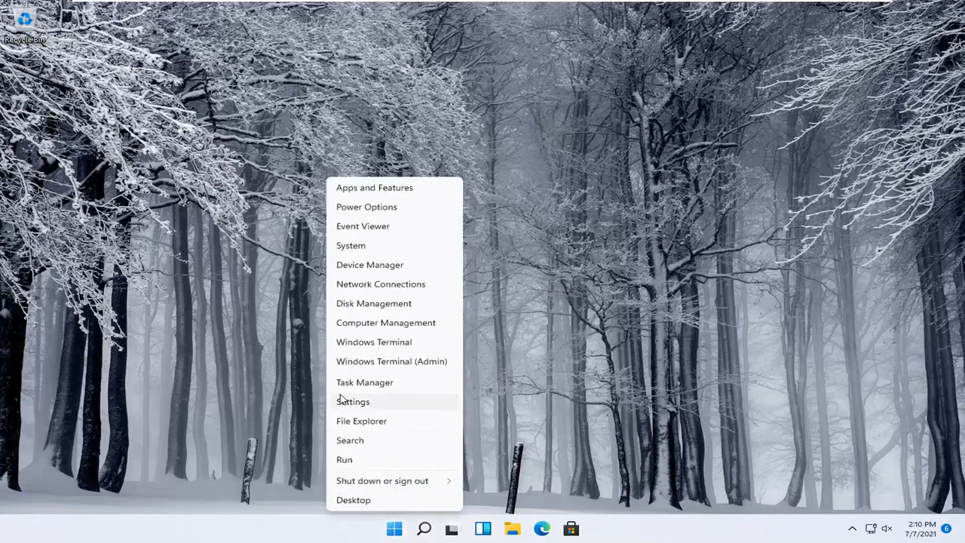
{"action": "left_click", "coordinate": [353, 401]}
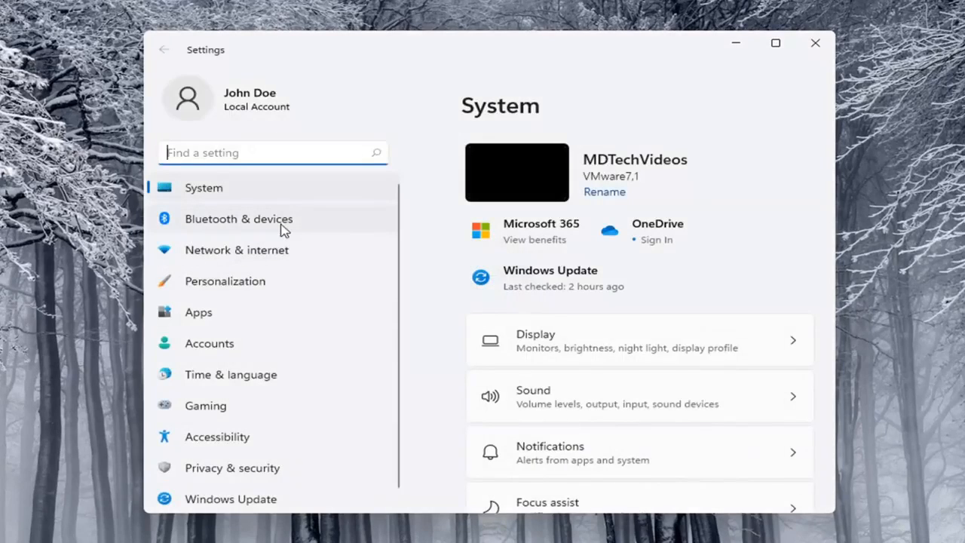
{"action": "left_click", "coordinate": [239, 218]}
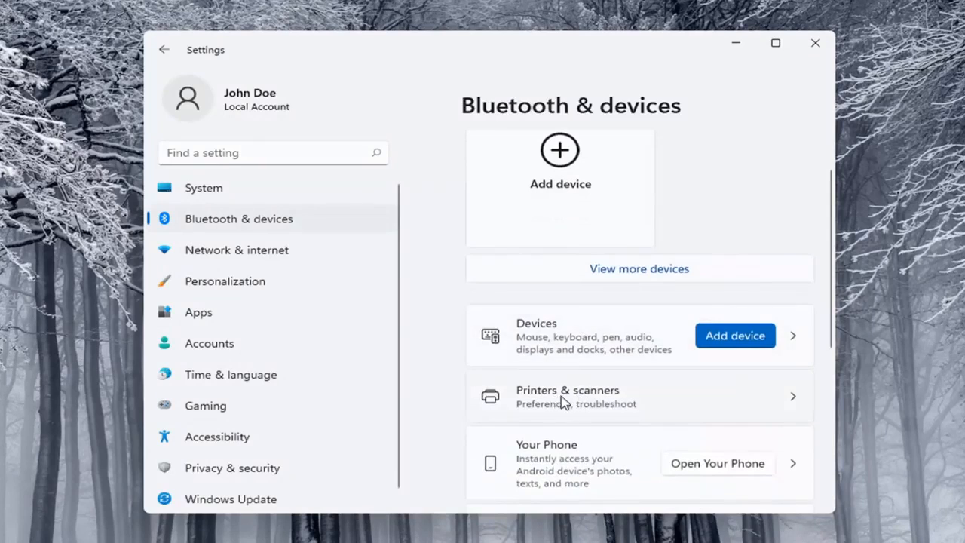
{"action": "left_click", "coordinate": [567, 395]}
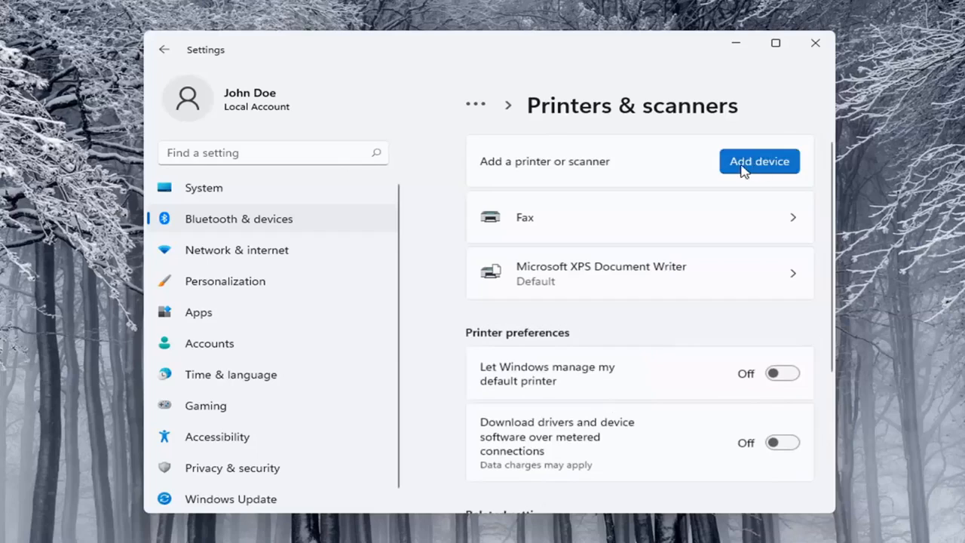
Scan for printers with Add device, then choose to add the unlisted printer manually
{"action": "left_click", "coordinate": [761, 161]}
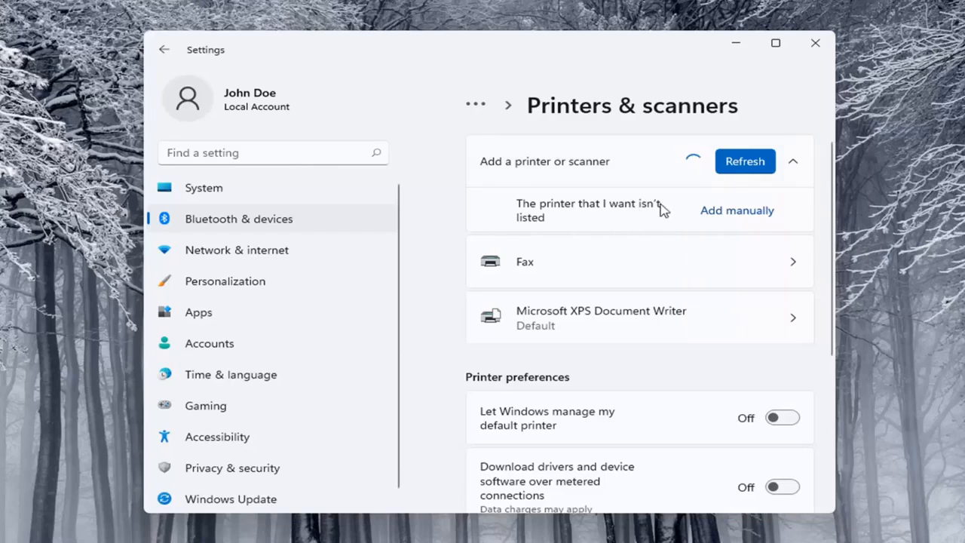
{"action": "mouse_move", "coordinate": [736, 211]}
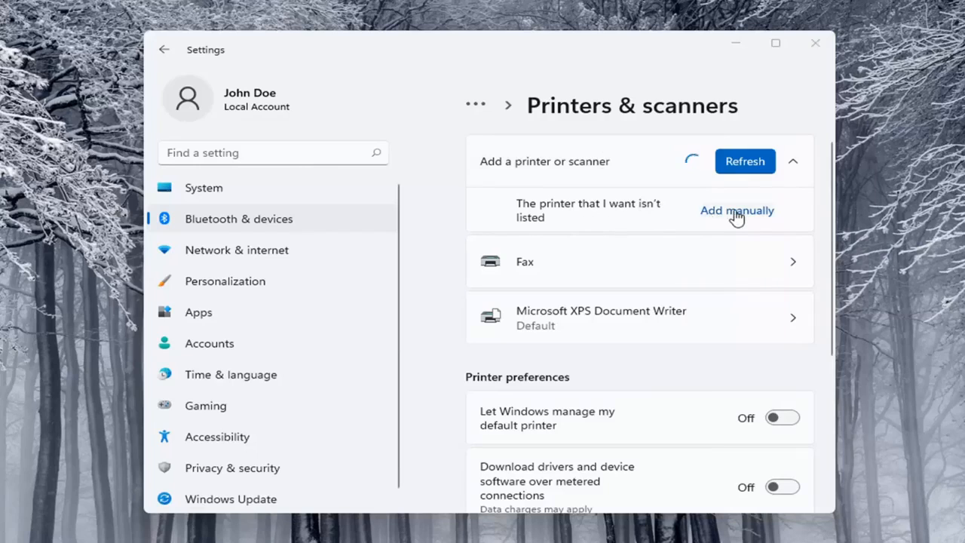
{"action": "left_click", "coordinate": [736, 211]}
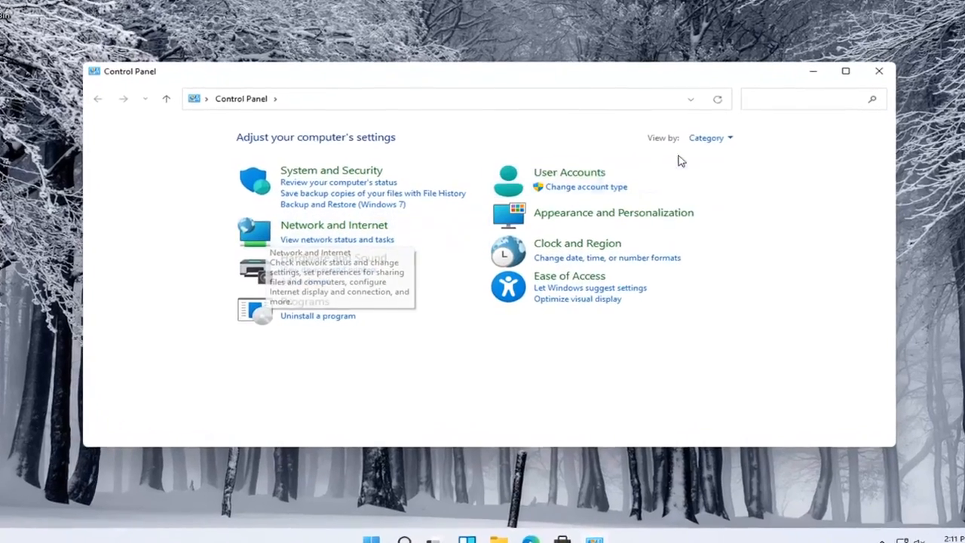
{"action": "left_click", "coordinate": [707, 138]}
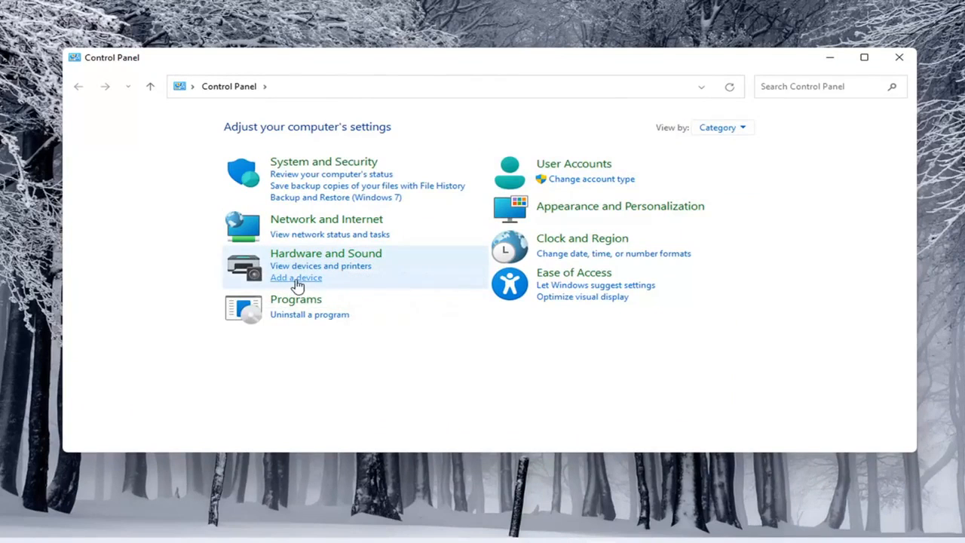
{"action": "left_click", "coordinate": [296, 278]}
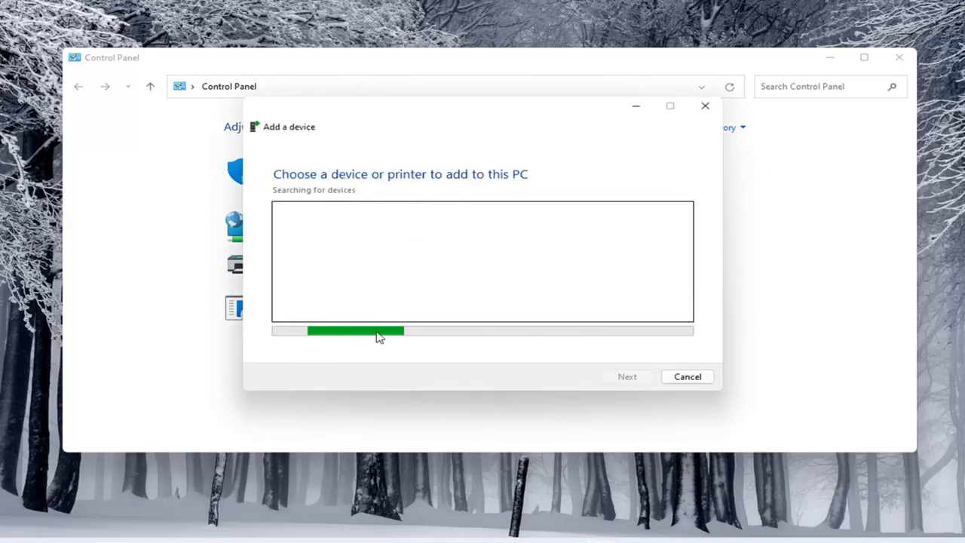
{"action": "left_click", "coordinate": [687, 377]}
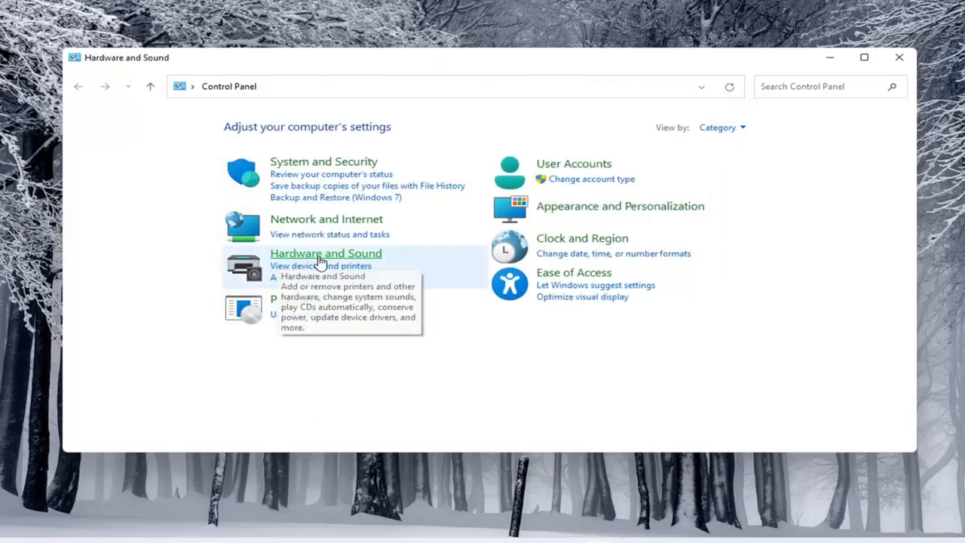
Go through Hardware and Sound to the Devices and Printers page
{"action": "left_click", "coordinate": [326, 253]}
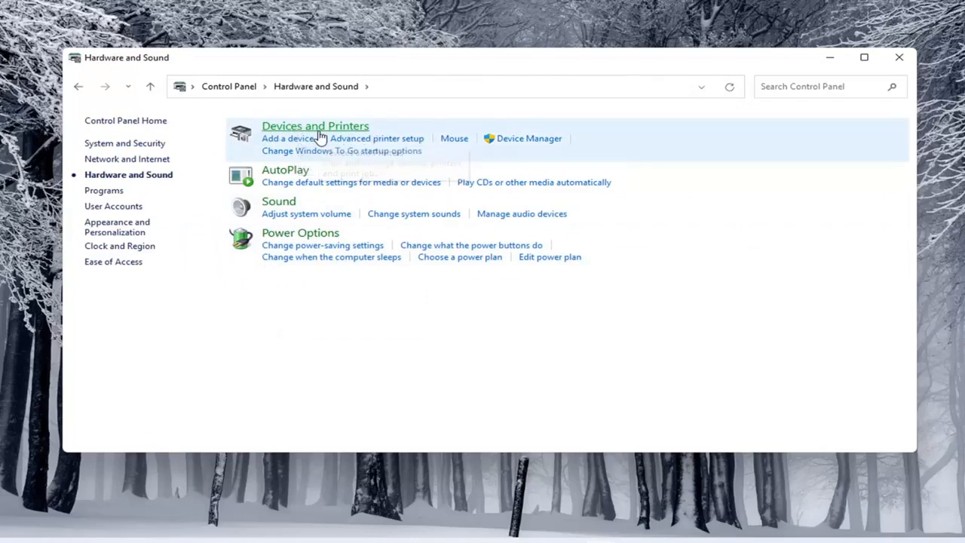
{"action": "left_click", "coordinate": [315, 127]}
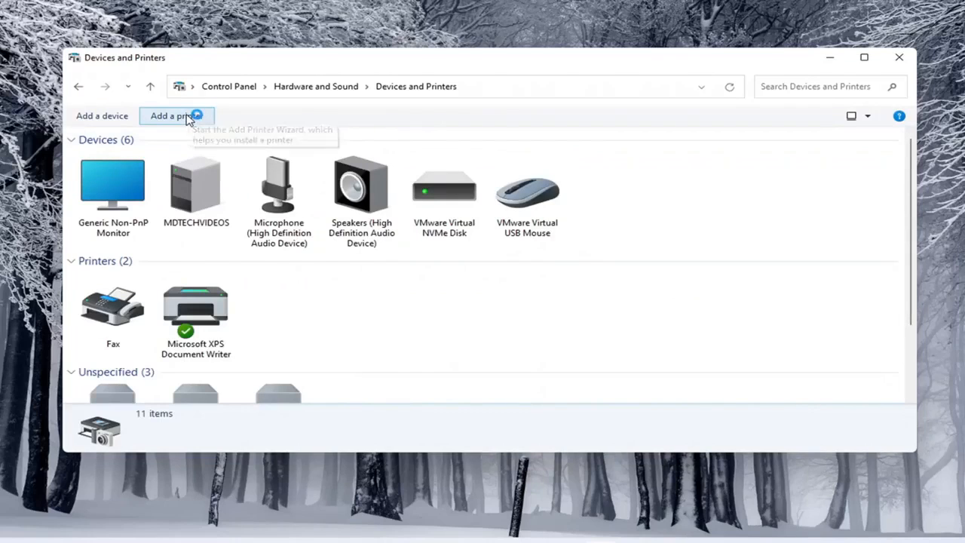
Launch the Add a printer wizard from the Devices and Printers toolbar
{"action": "left_click", "coordinate": [103, 114]}
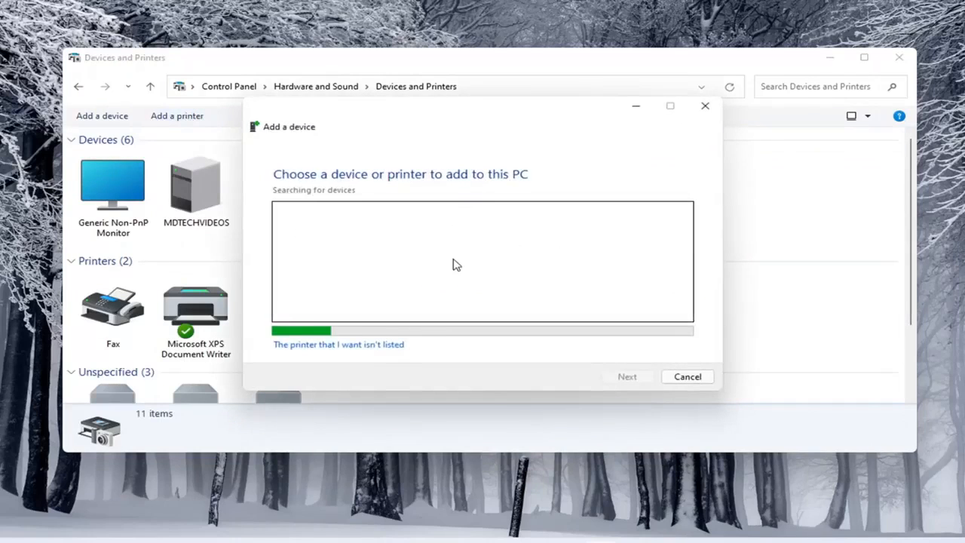
{"action": "mouse_move", "coordinate": [540, 275]}
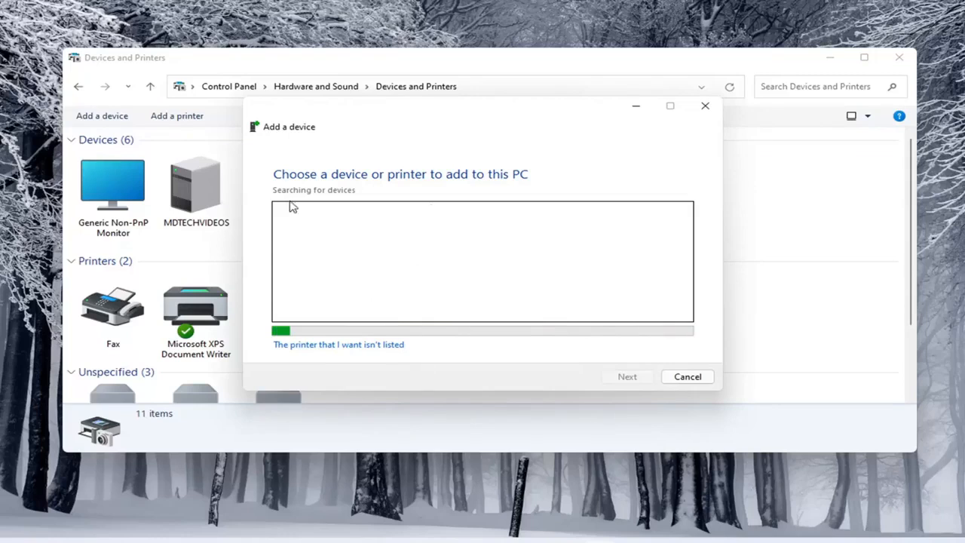
{"action": "mouse_move", "coordinate": [338, 236]}
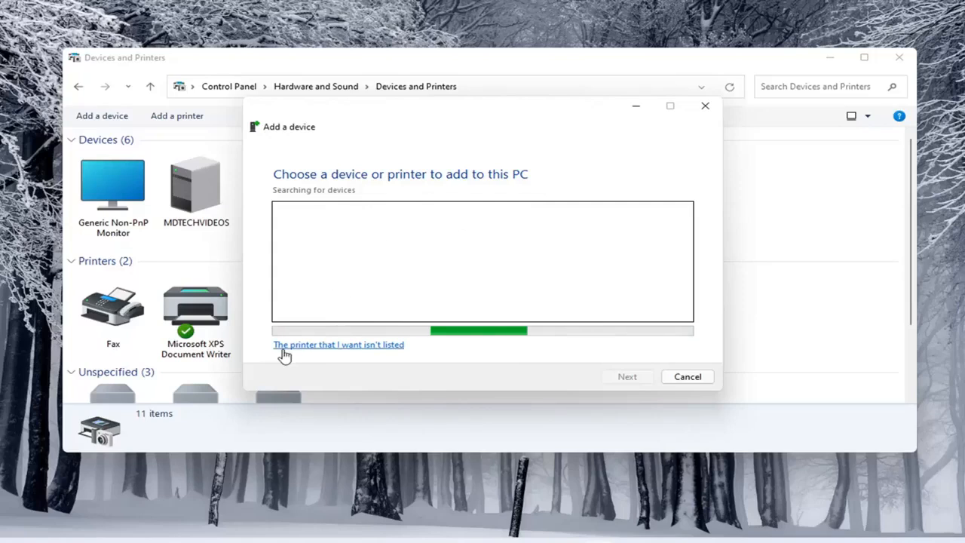
Report the wanted printer isn't listed, reaching 'Find a printer by other options'
{"action": "left_click", "coordinate": [338, 344]}
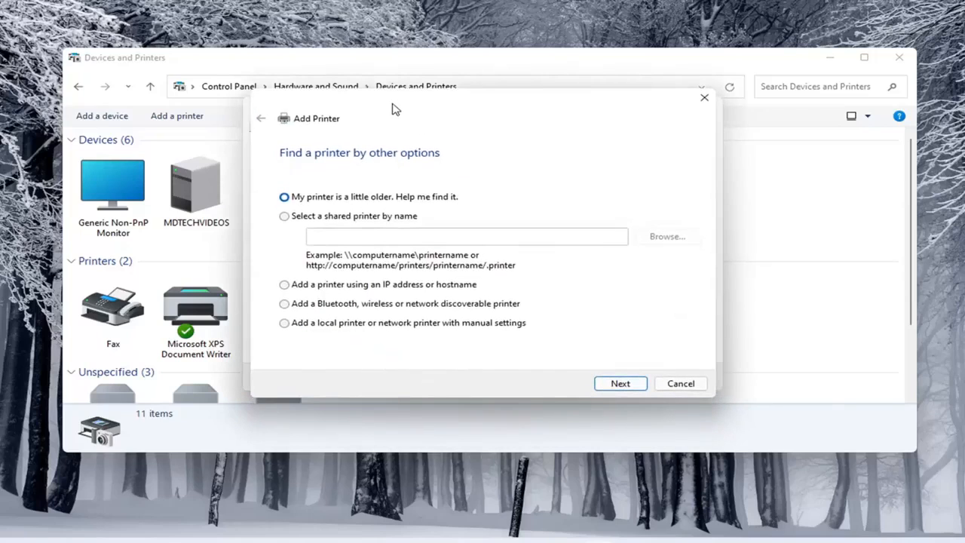
{"action": "mouse_move", "coordinate": [356, 160]}
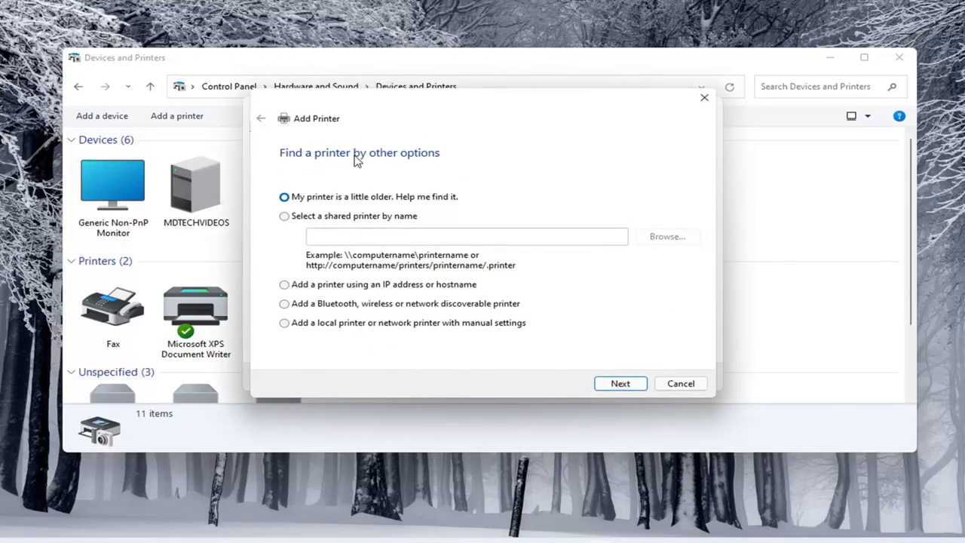
{"action": "mouse_move", "coordinate": [347, 21]}
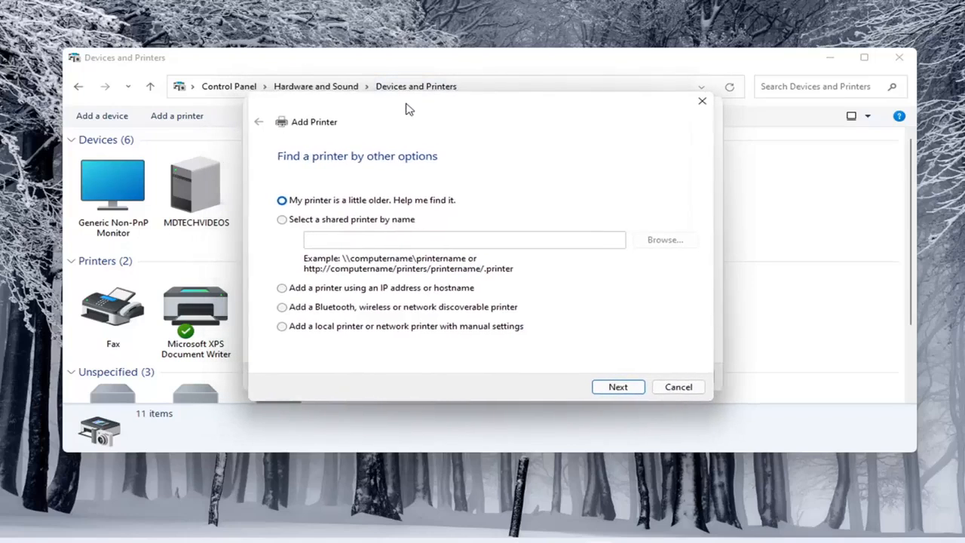
{"action": "mouse_move", "coordinate": [489, 149]}
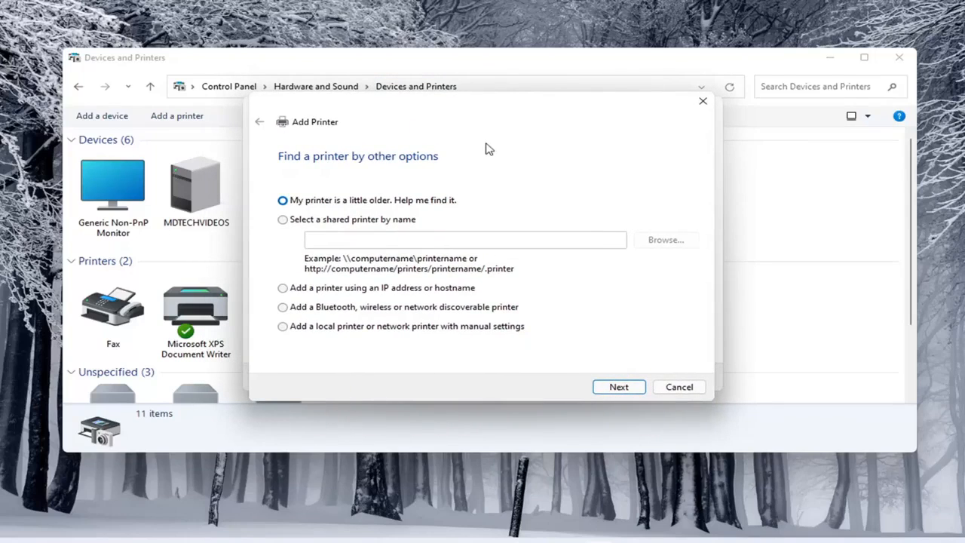
{"action": "mouse_move", "coordinate": [380, 148]}
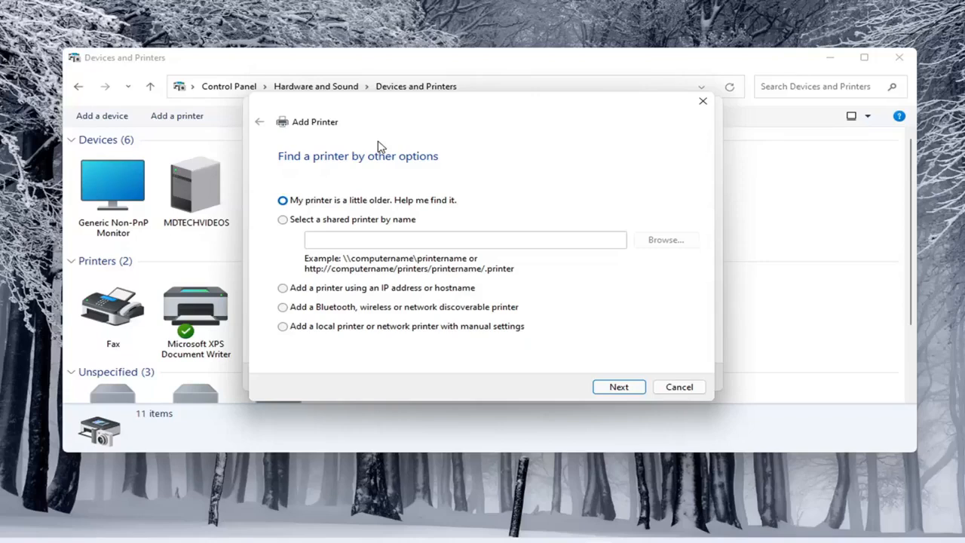
{"action": "mouse_move", "coordinate": [377, 208]}
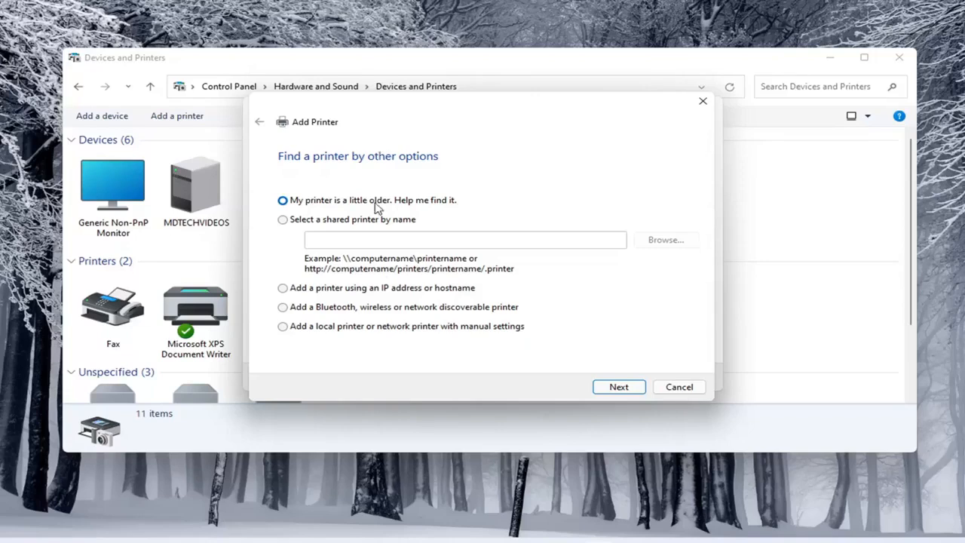